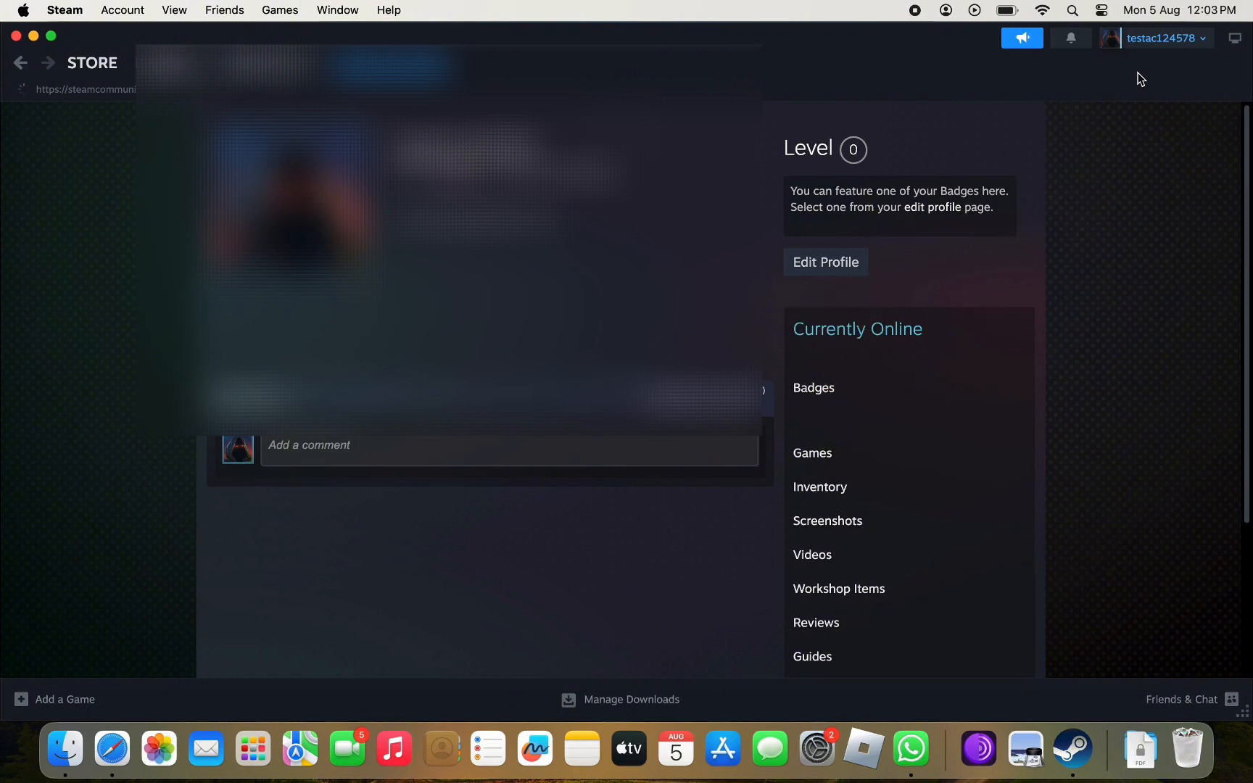
Open Edit Profile from your Steam profile page to show the general about details
{"action": "left_click", "coordinate": [825, 262]}
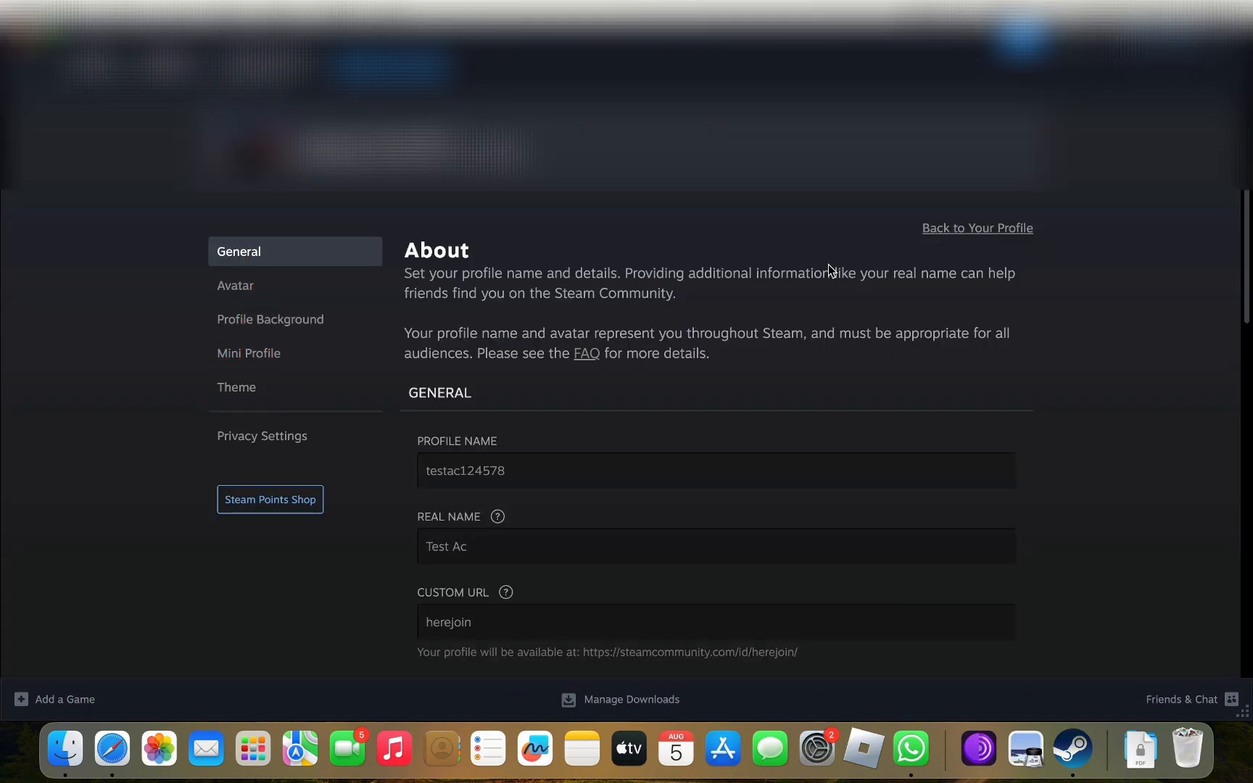
Switch to the Privacy Settings section showing Game details and Friends List visibility
{"action": "left_click", "coordinate": [261, 435]}
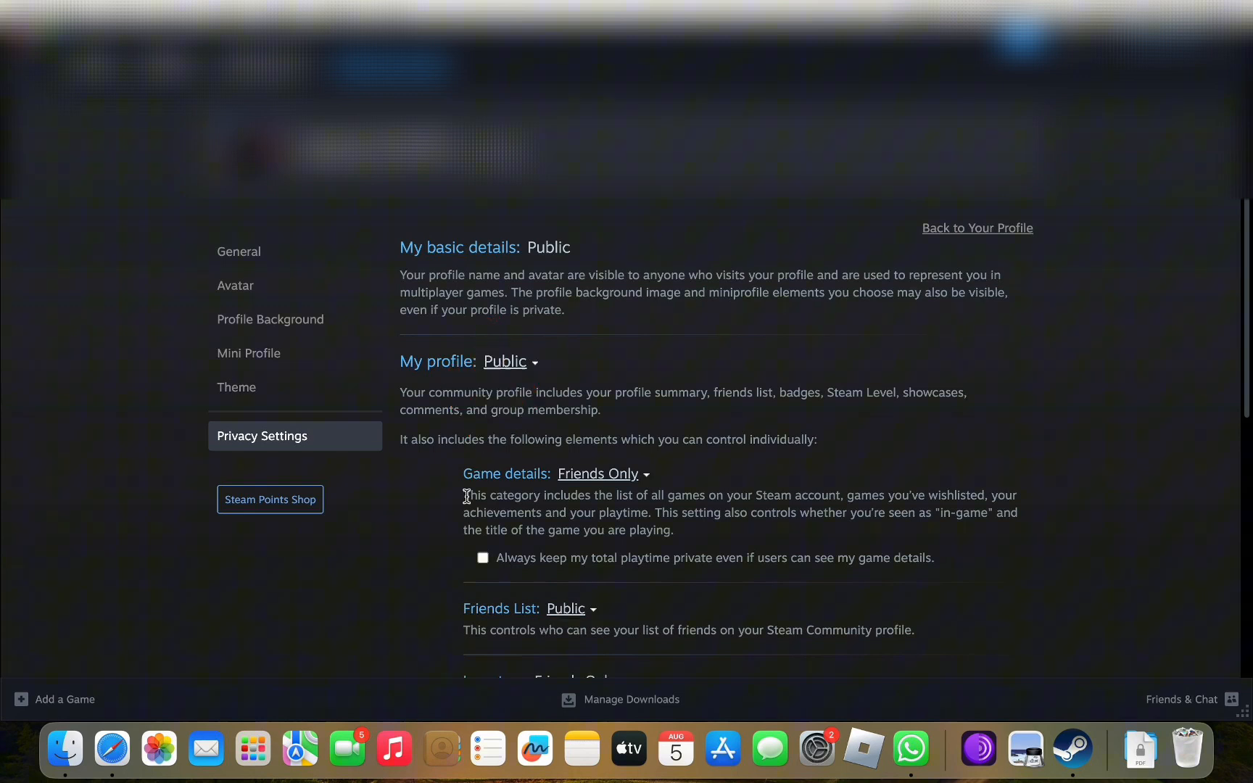
{"action": "left_click", "coordinate": [483, 557]}
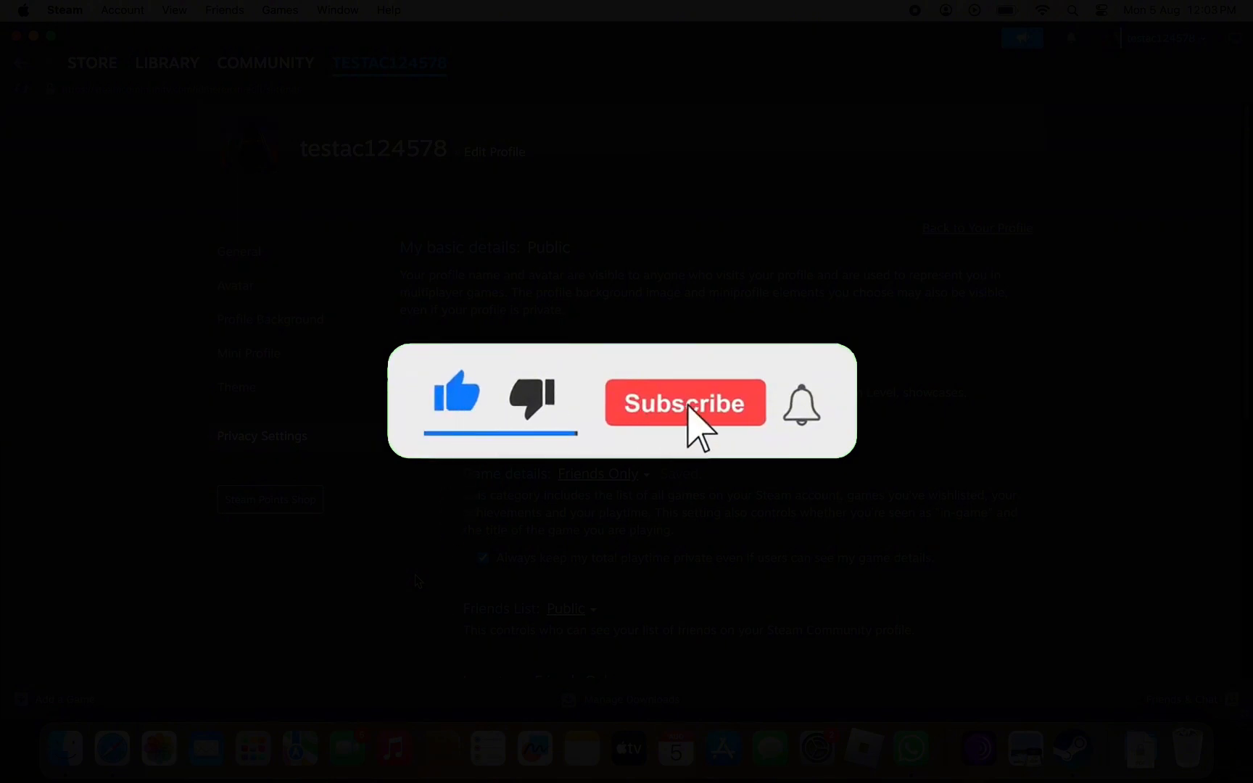
{"action": "left_click", "coordinate": [684, 402]}
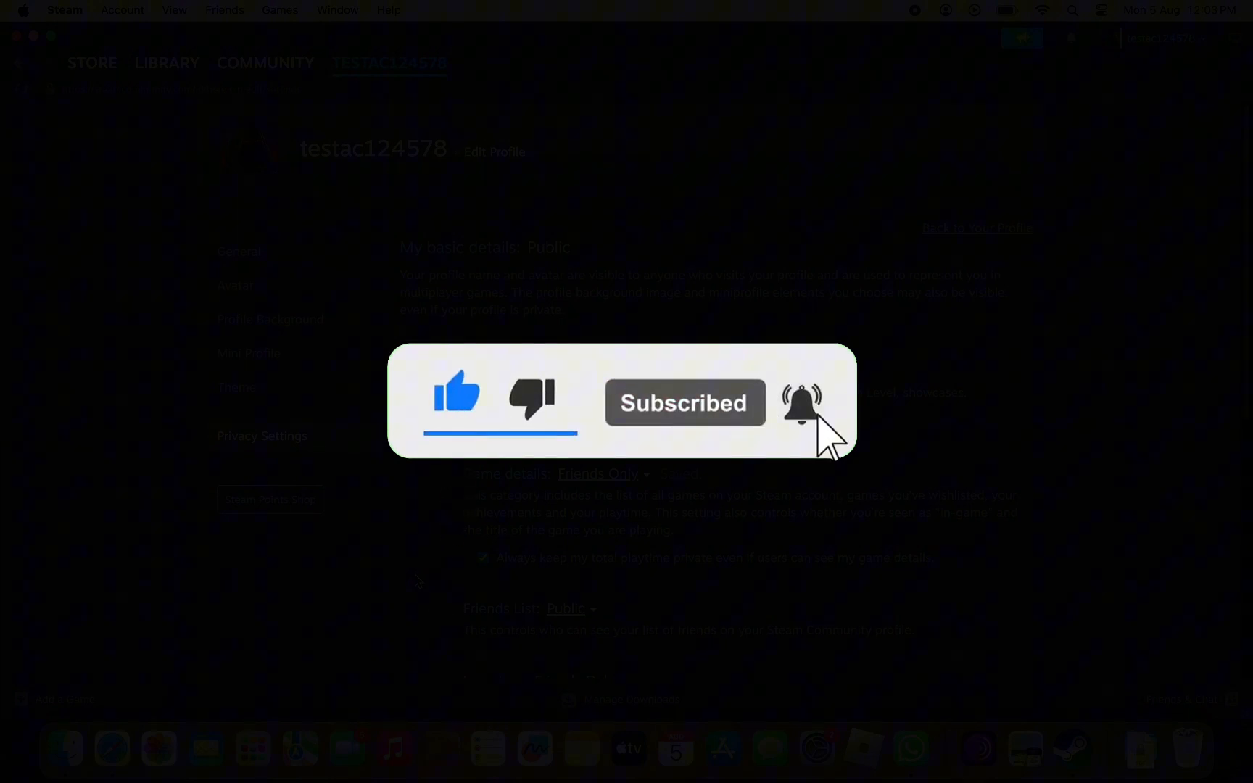